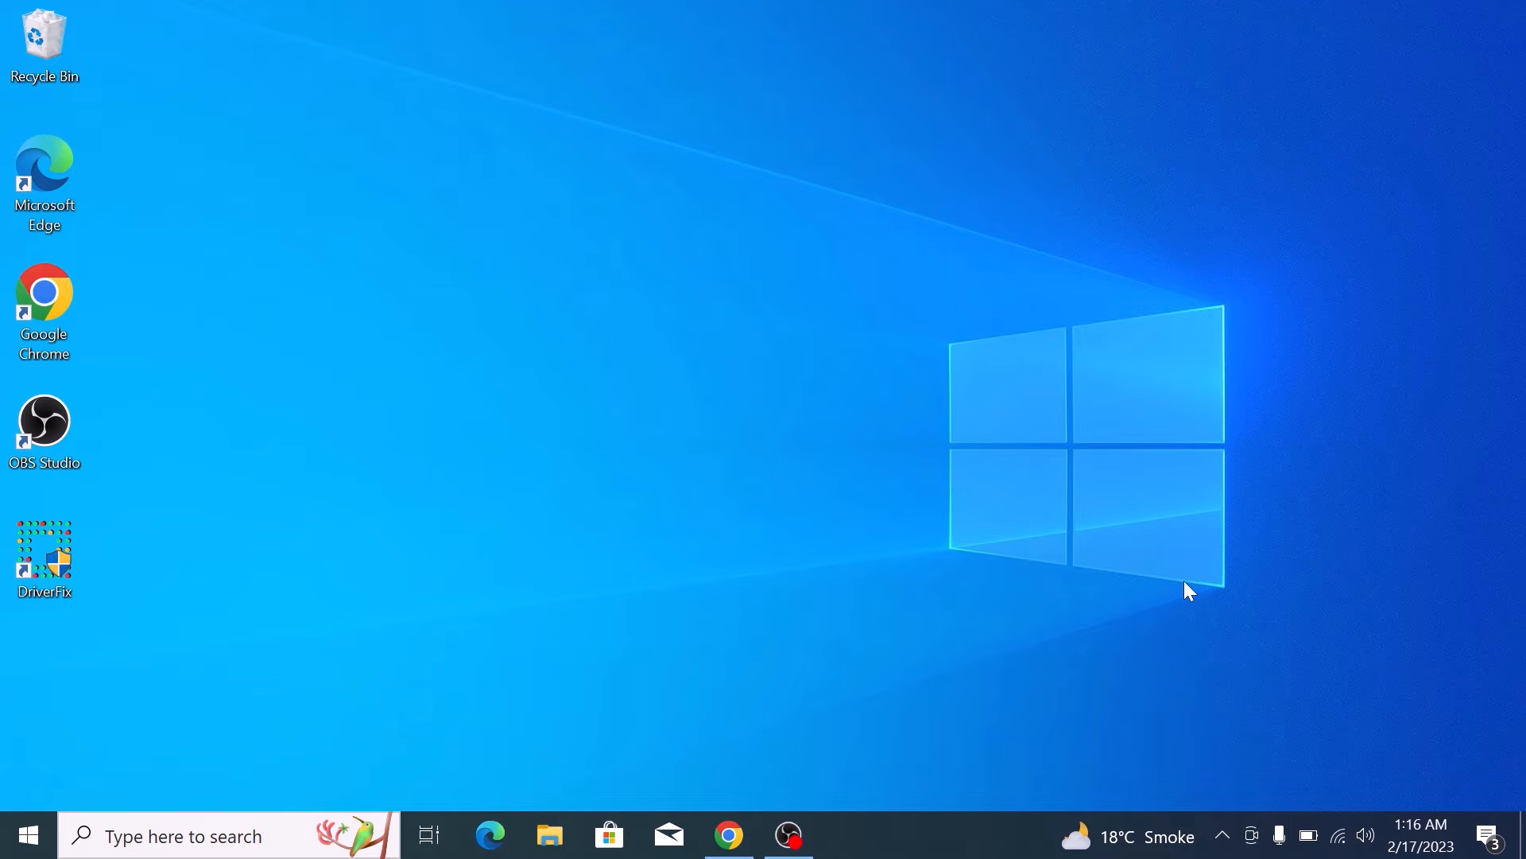
Launch Google Chrome to reach the BlueStacks website and its BlueStacks 5 download
click(728, 833)
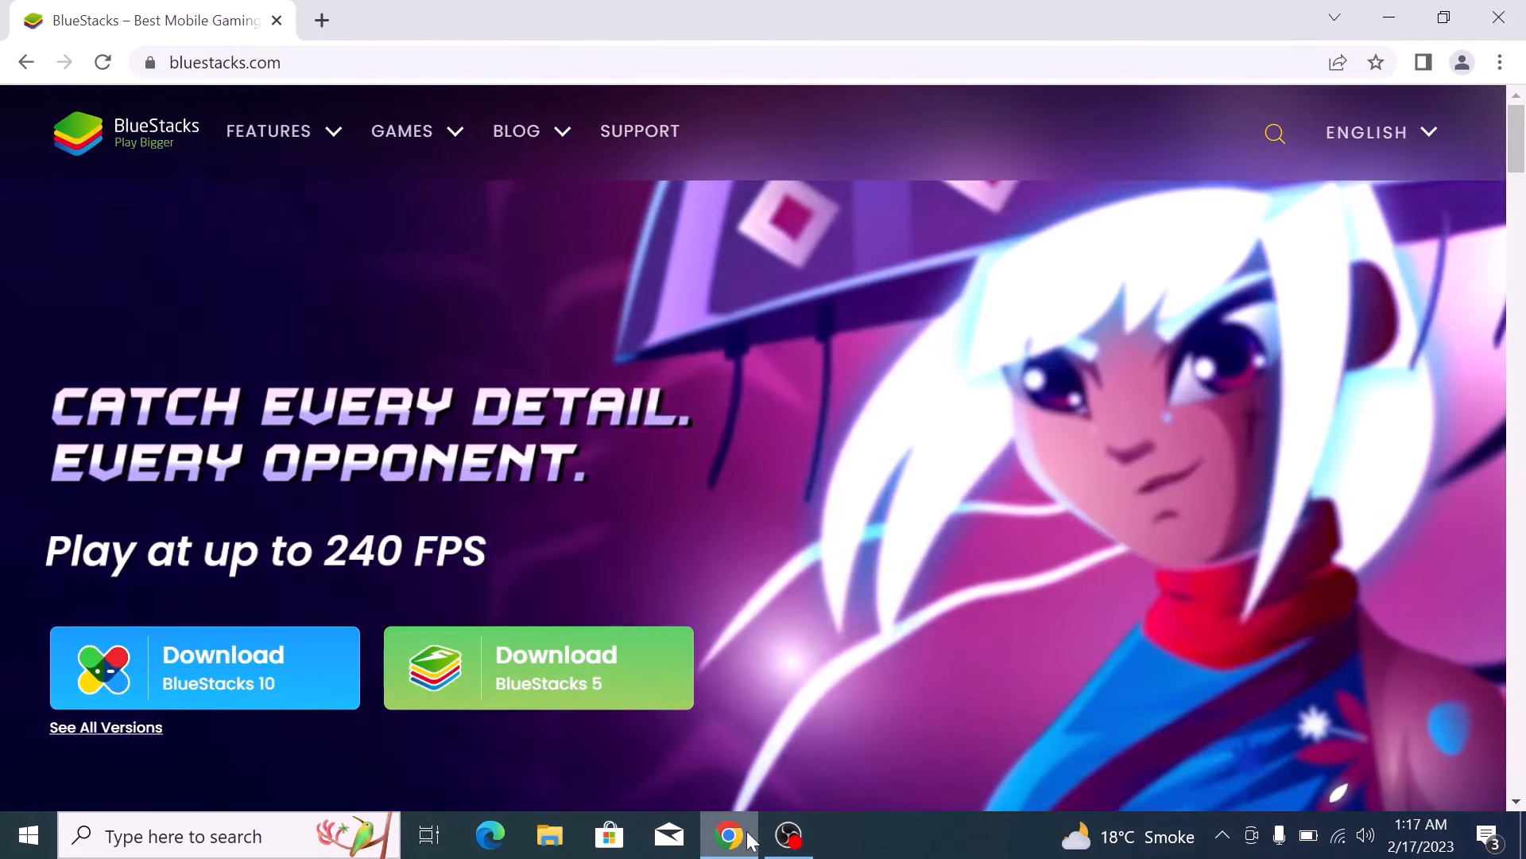
mouse_move(555, 671)
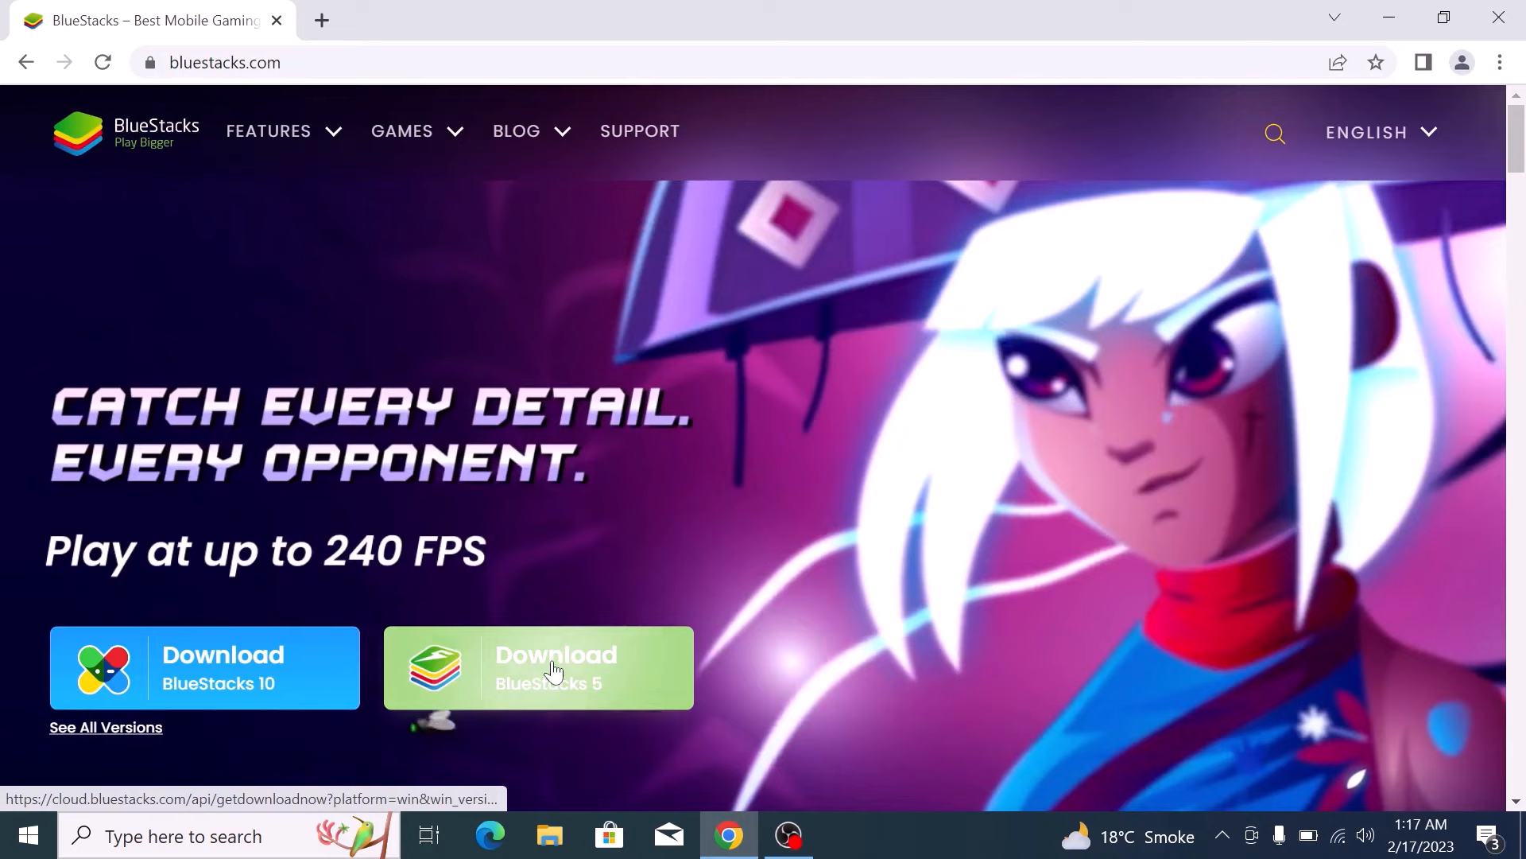
mouse_move(737, 747)
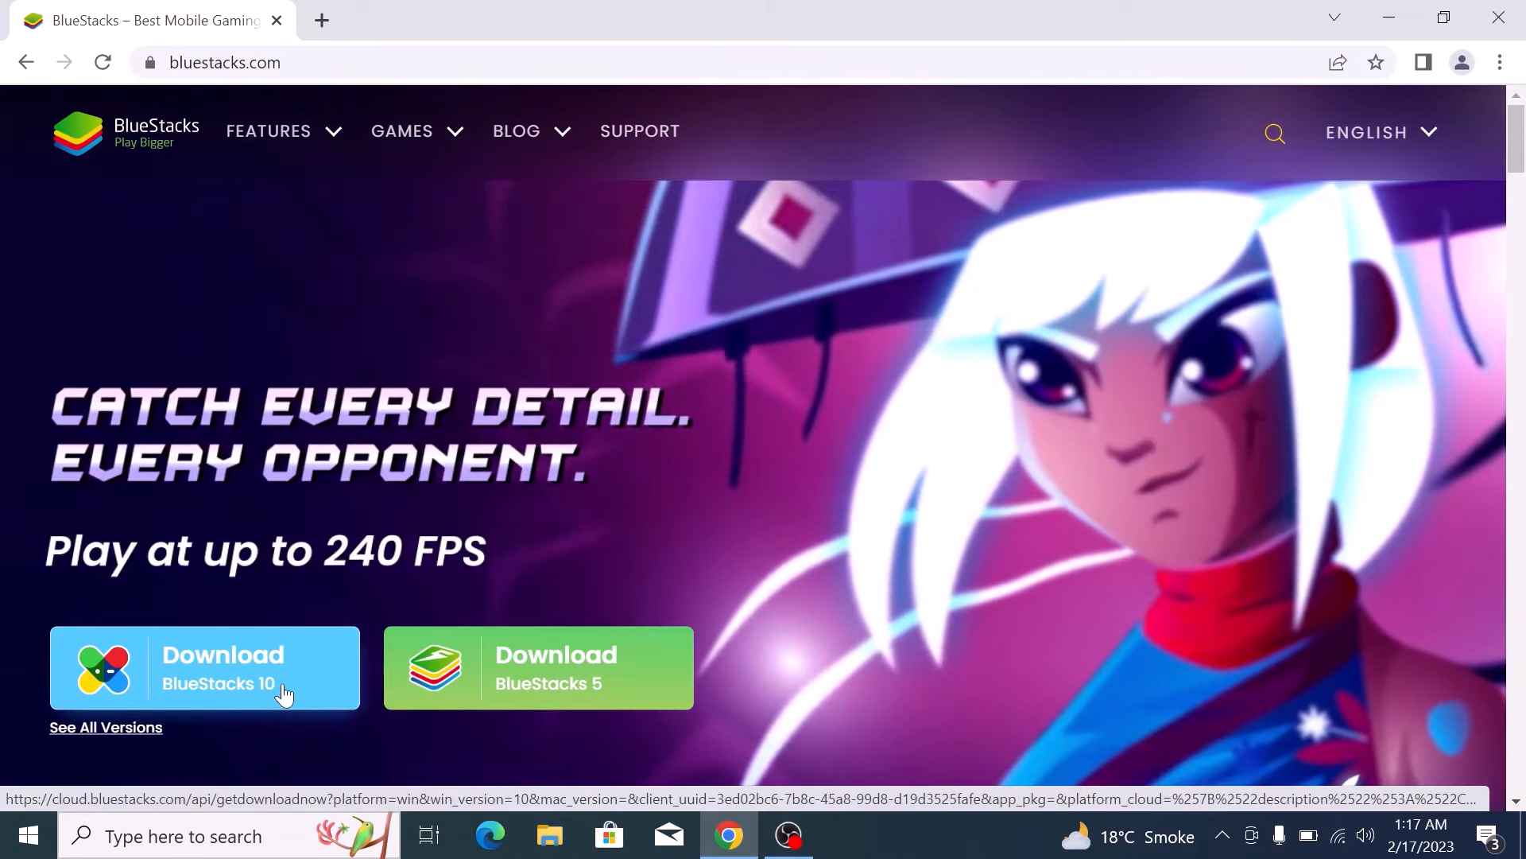
mouse_move(582, 651)
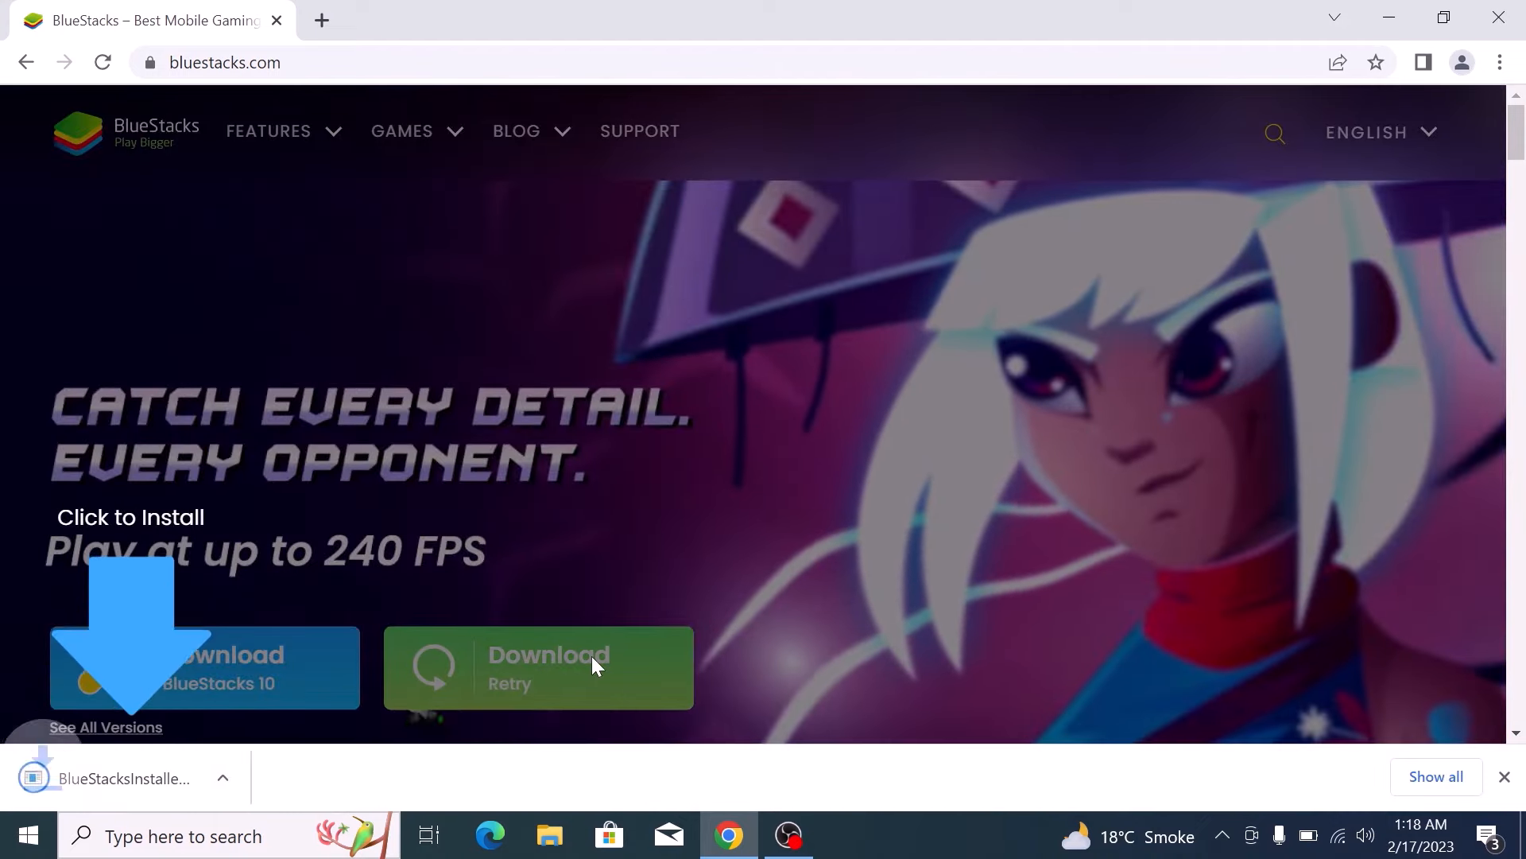
Run the downloaded BlueStacks installer and install BlueStacks 5 with default settings
click(103, 779)
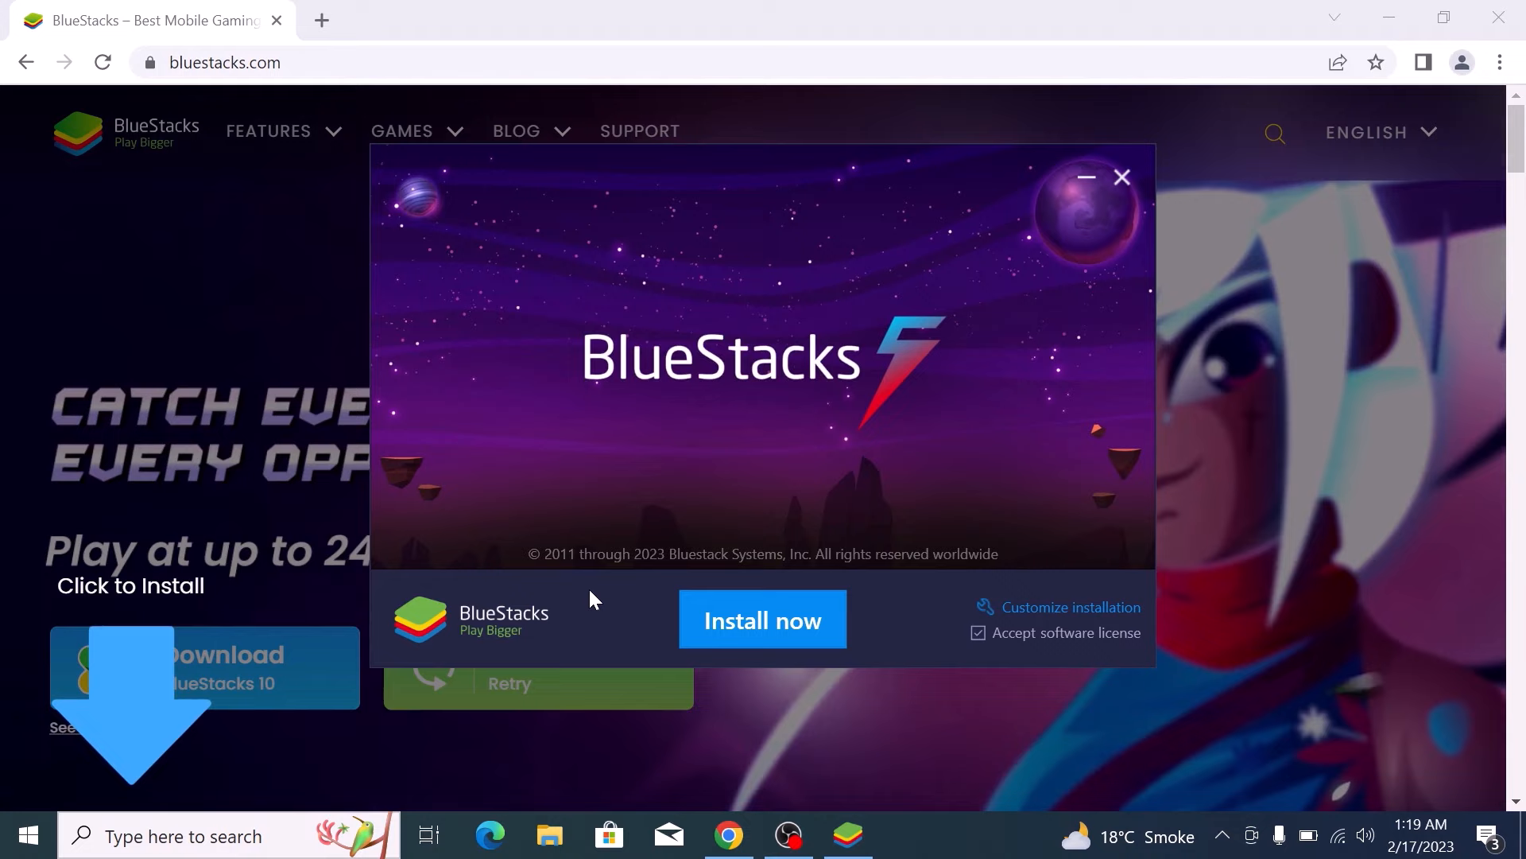
mouse_move(768, 615)
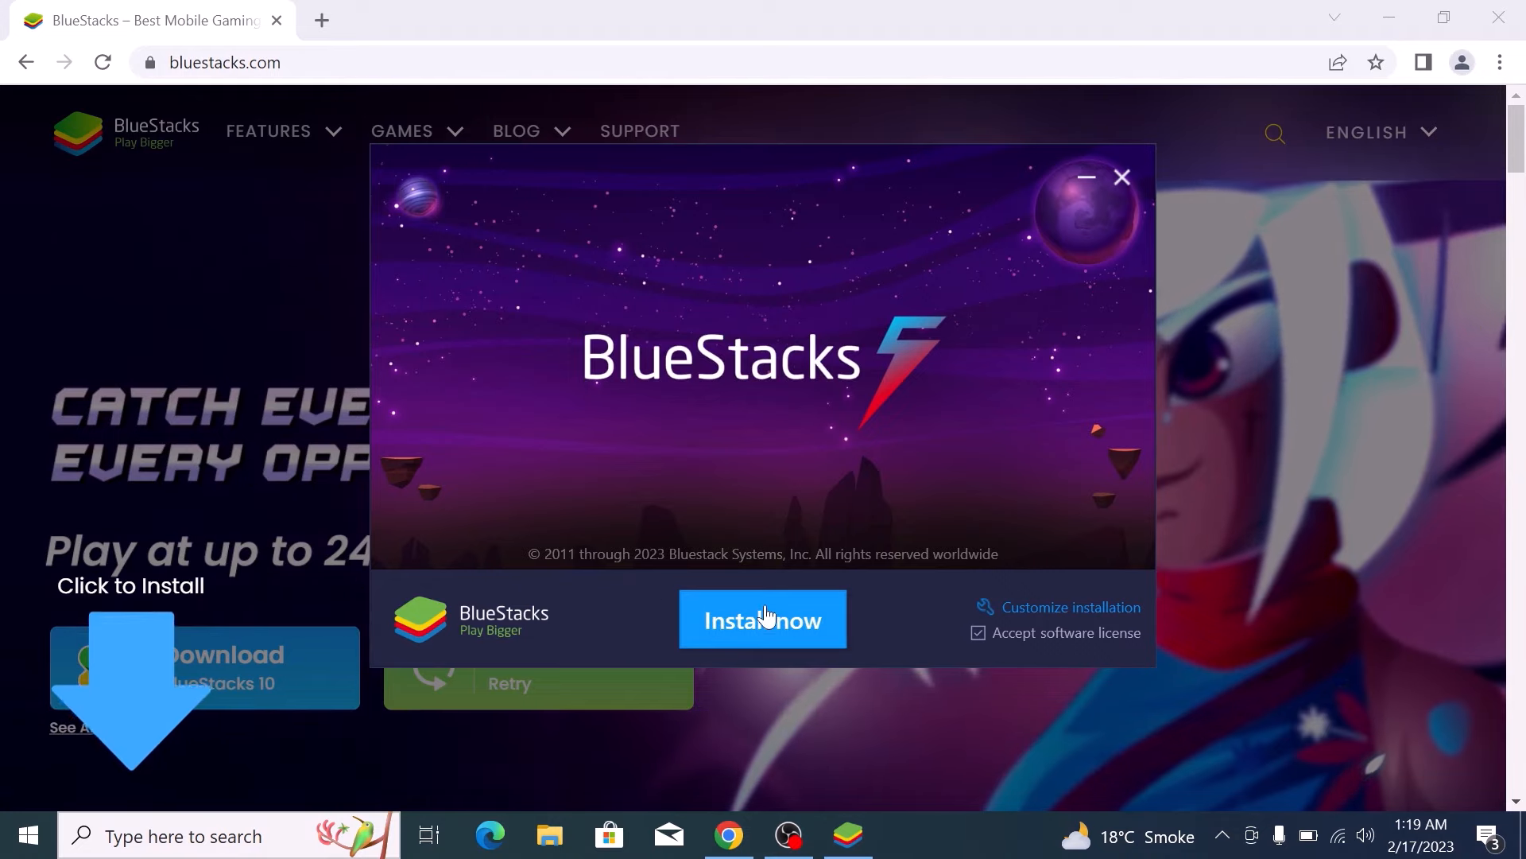
click(763, 619)
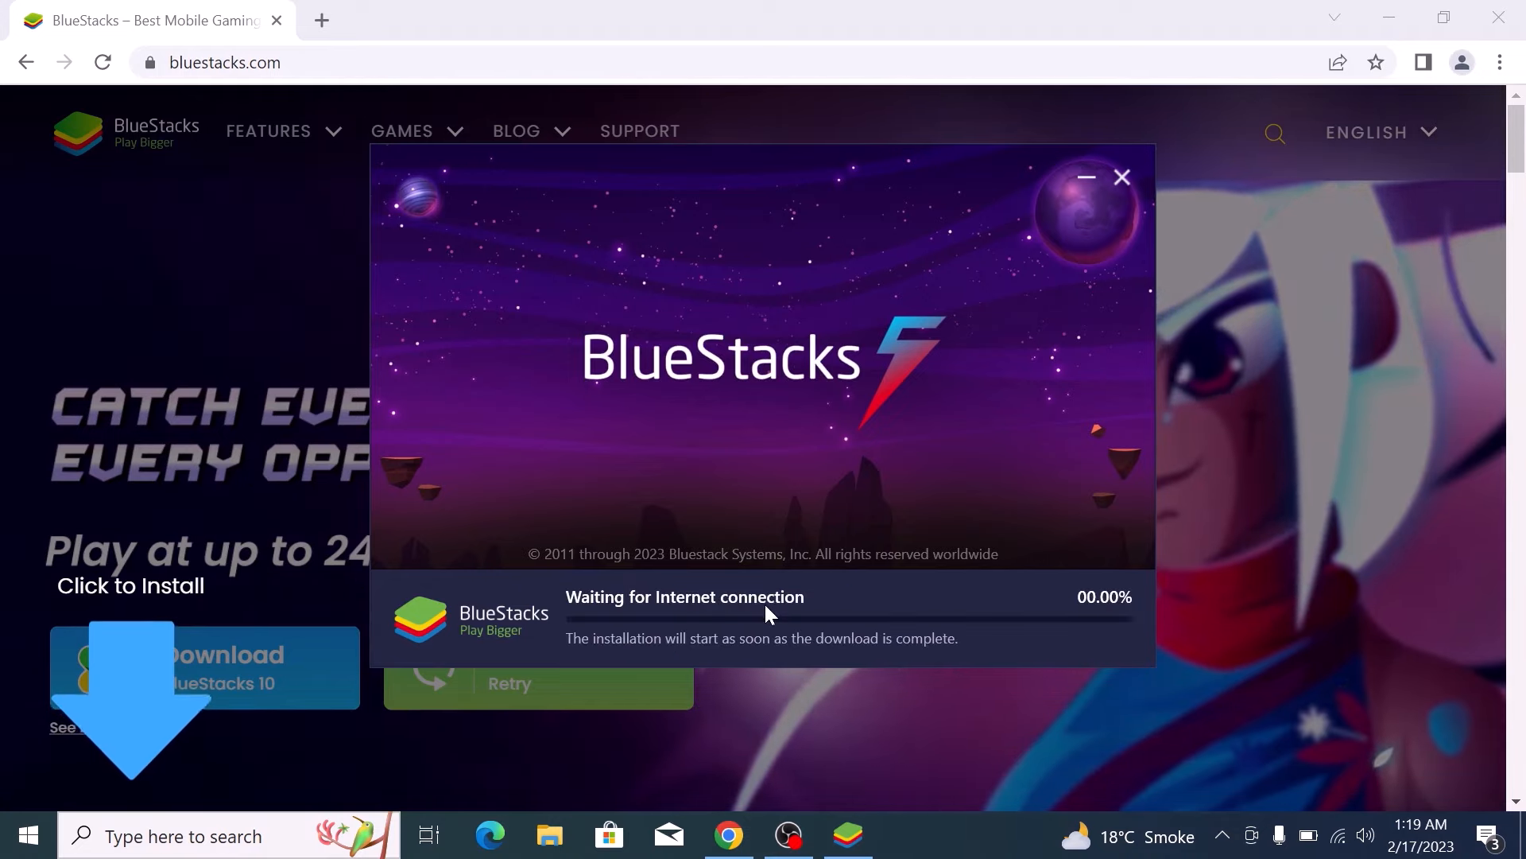
click(1122, 177)
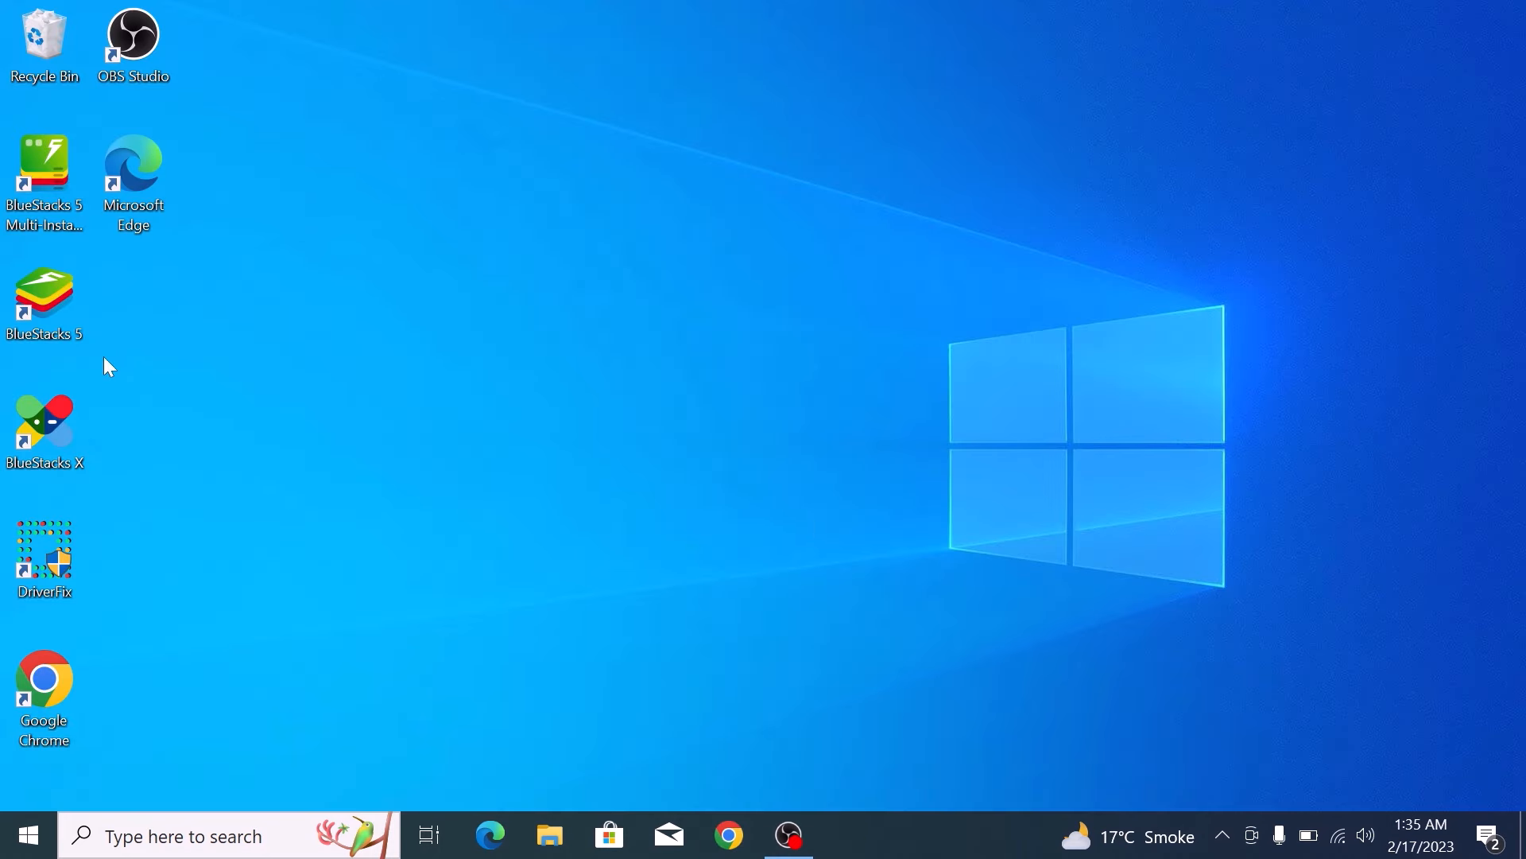
Launch BlueStacks 5 from the desktop and go into the Google Play Store
double_click(45, 296)
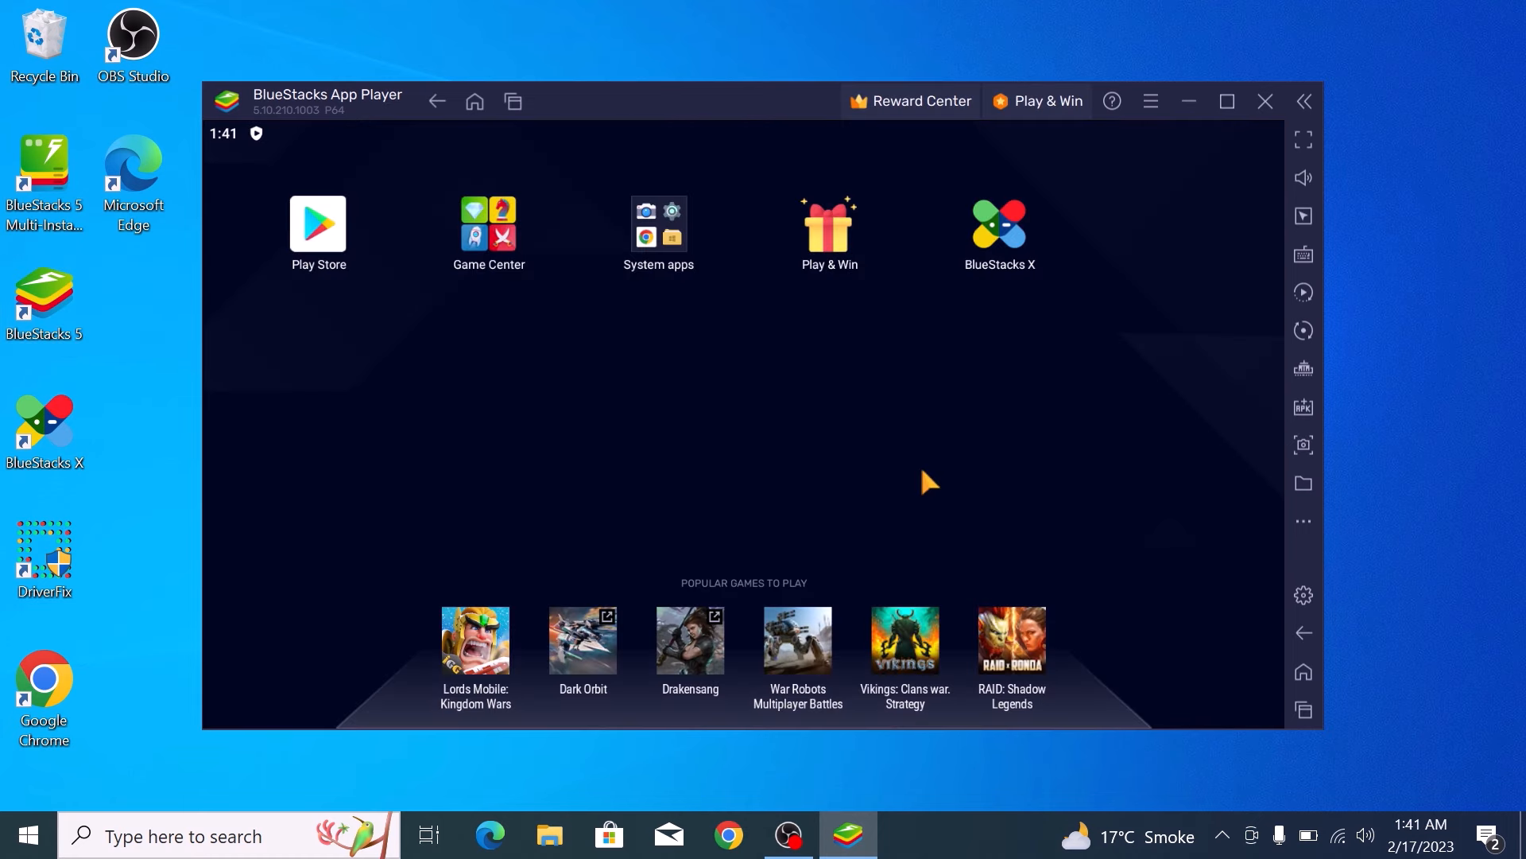
mouse_move(946, 461)
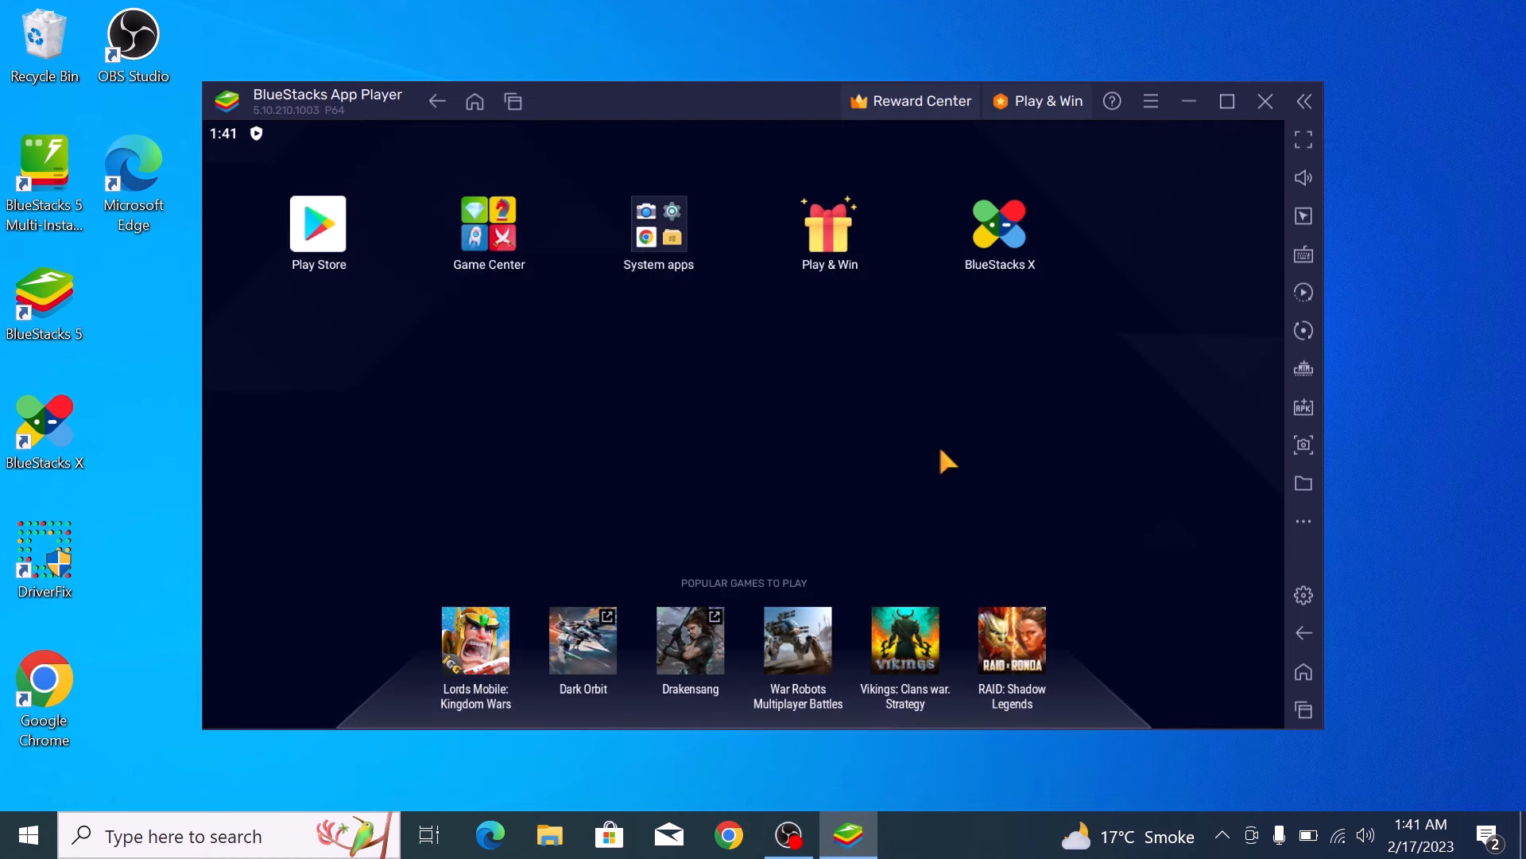
mouse_move(317, 225)
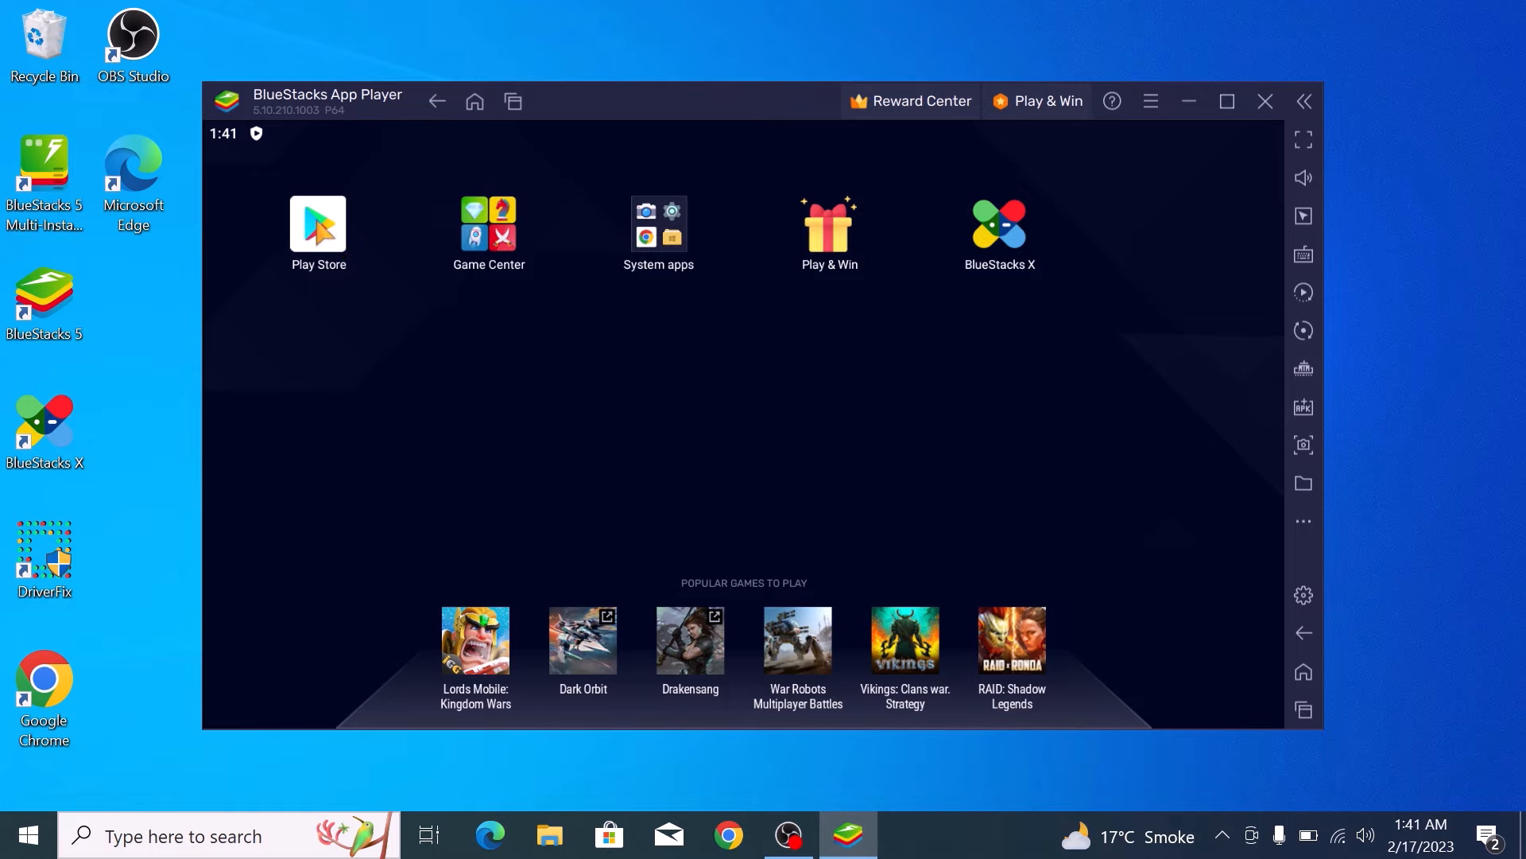
click(318, 223)
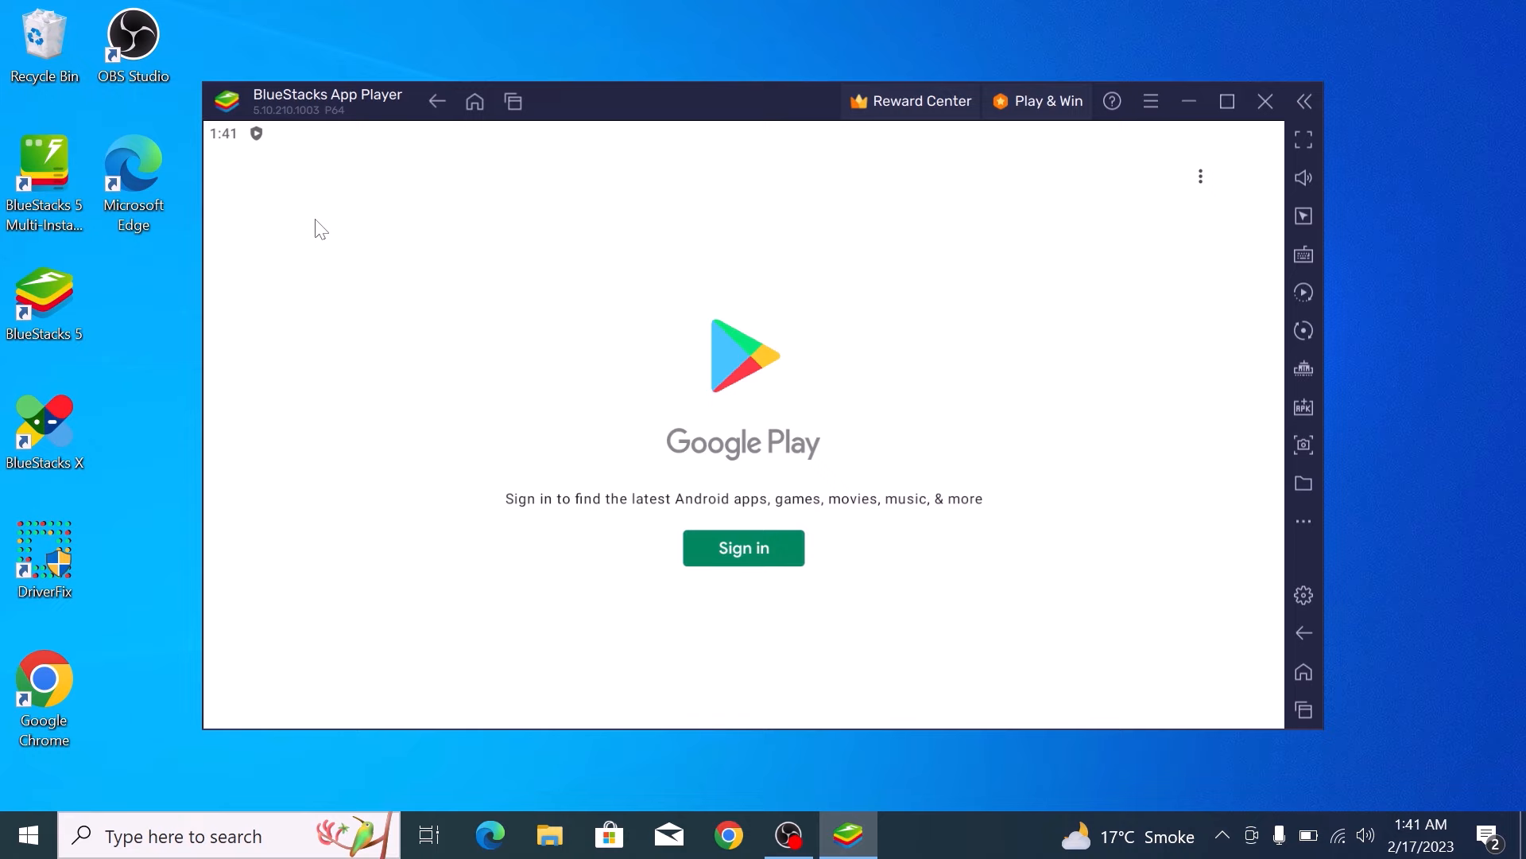
Sign in to Google Play with the Gmail address and password to reach the Play Store home
click(744, 547)
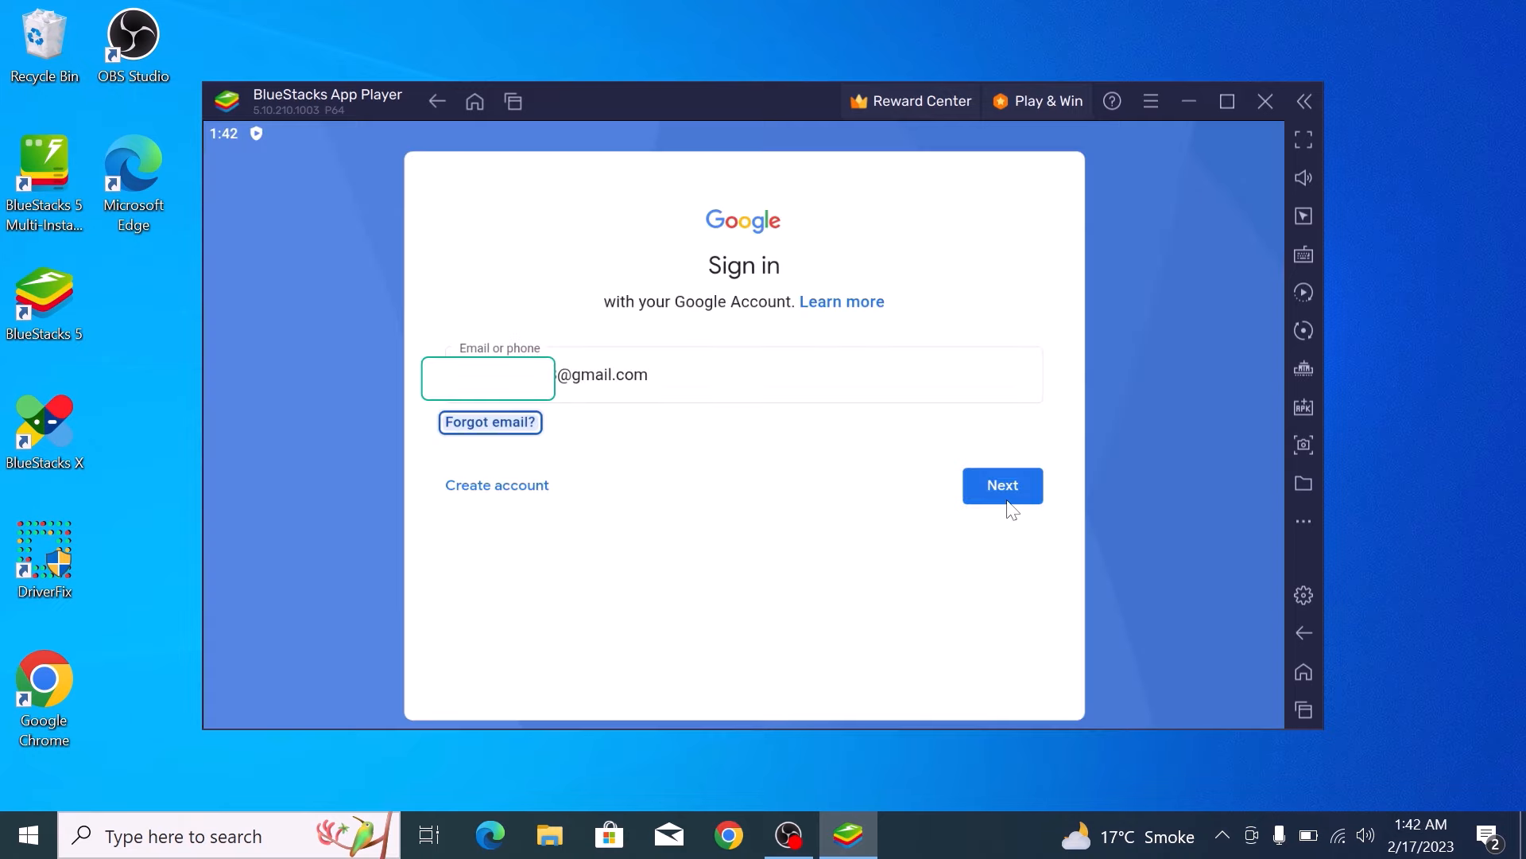
click(1002, 485)
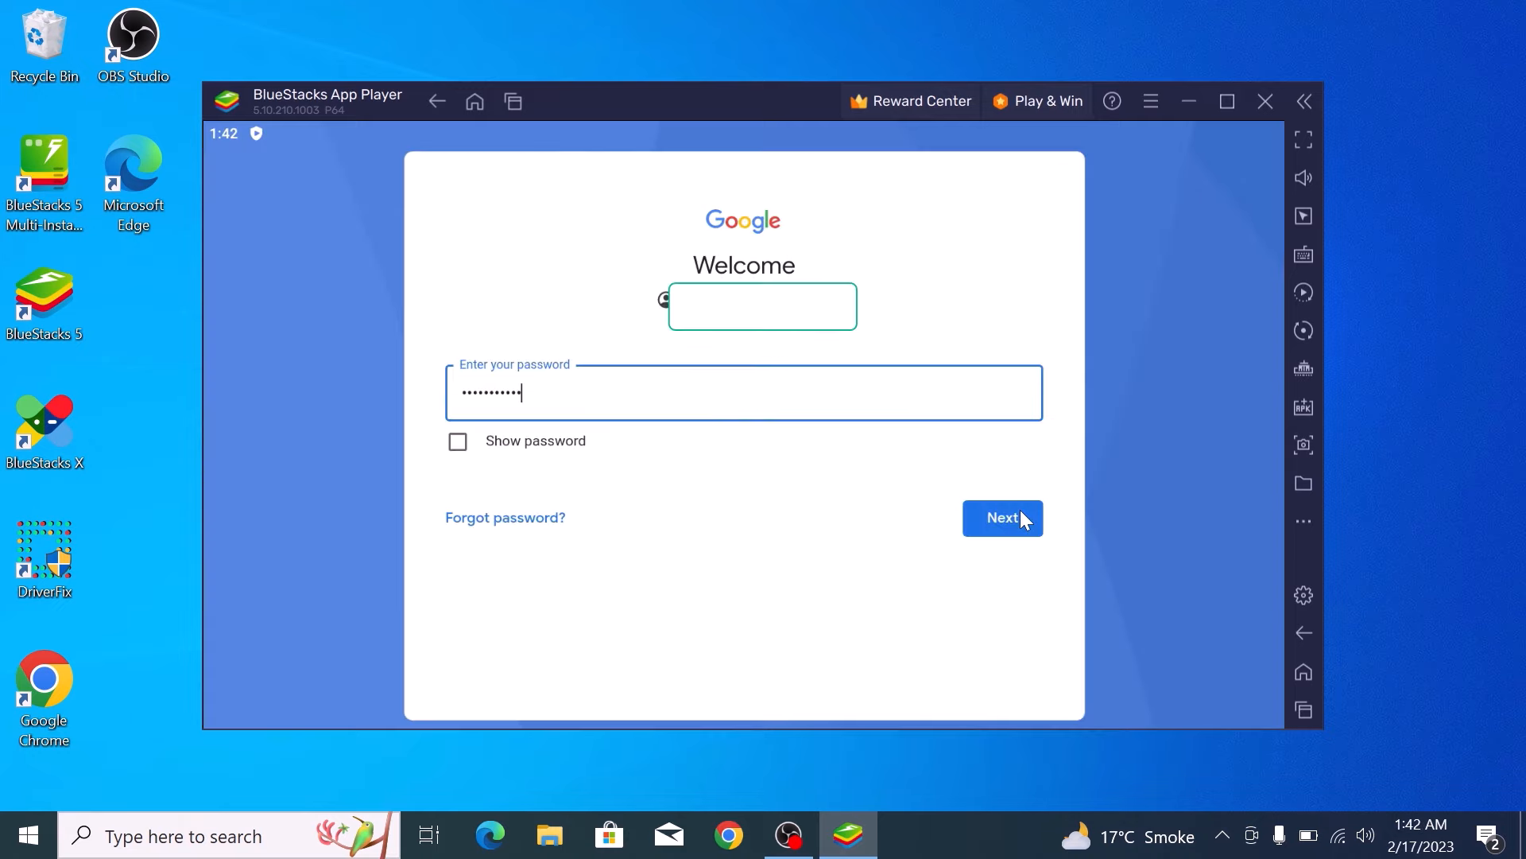
click(1001, 518)
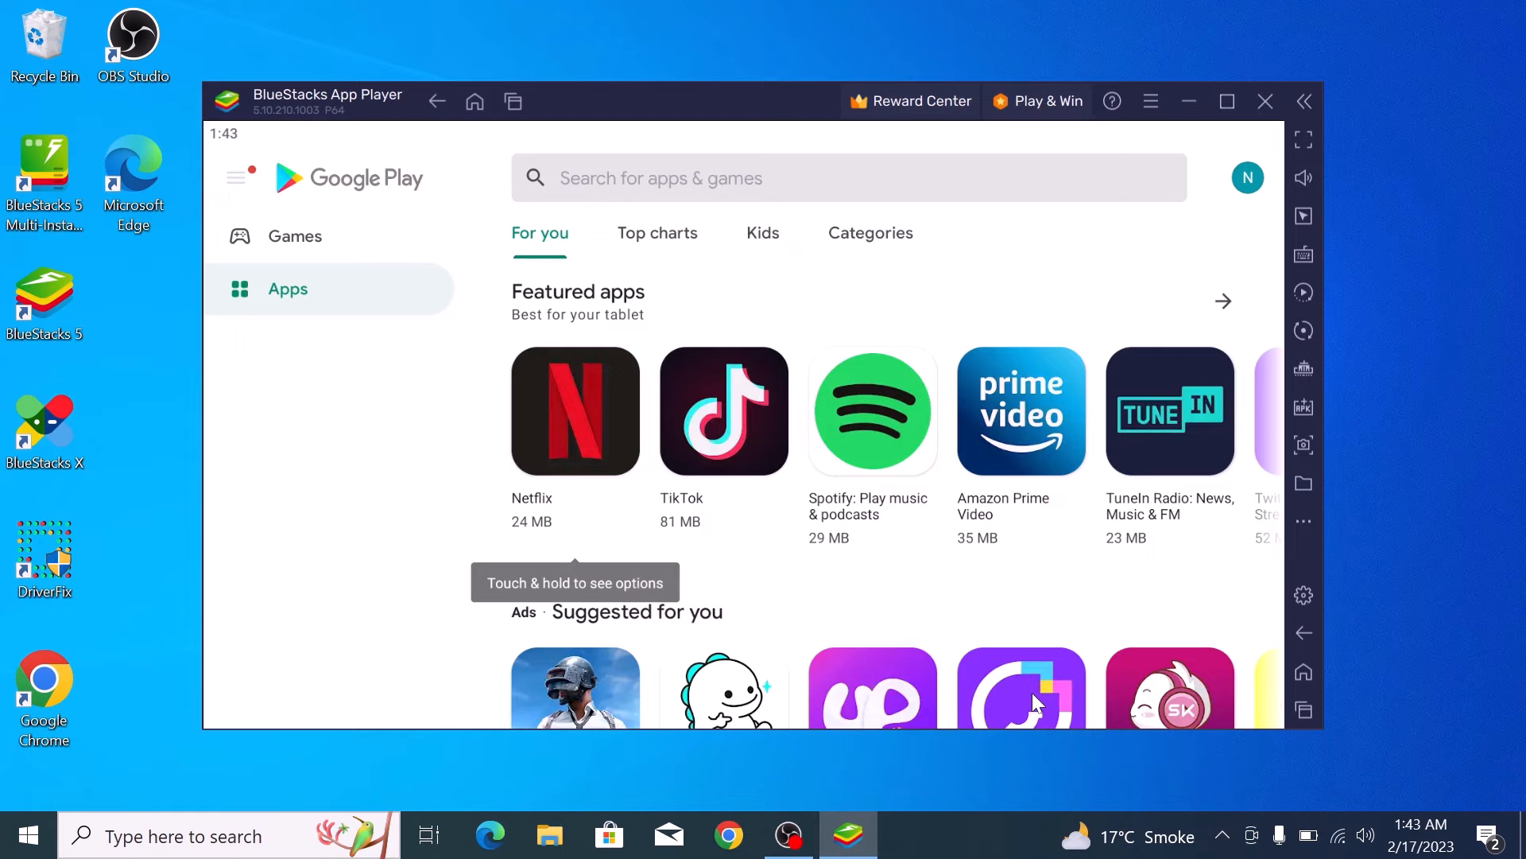
mouse_move(953, 182)
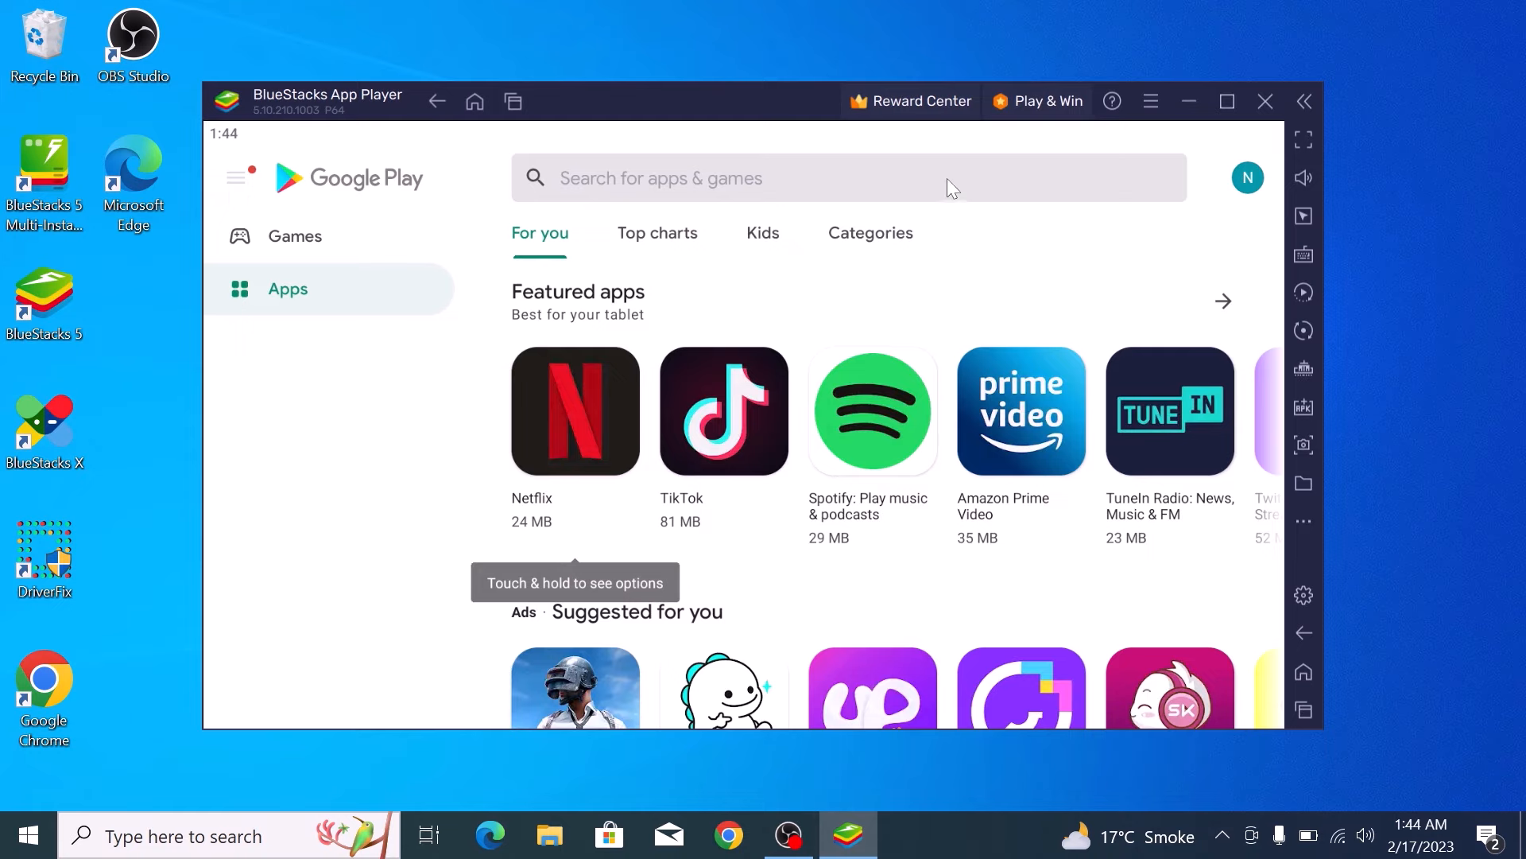
Search the Play Store for 'camscanner' and show the CamScanner - PDF Scanner App listing
text(camscann)
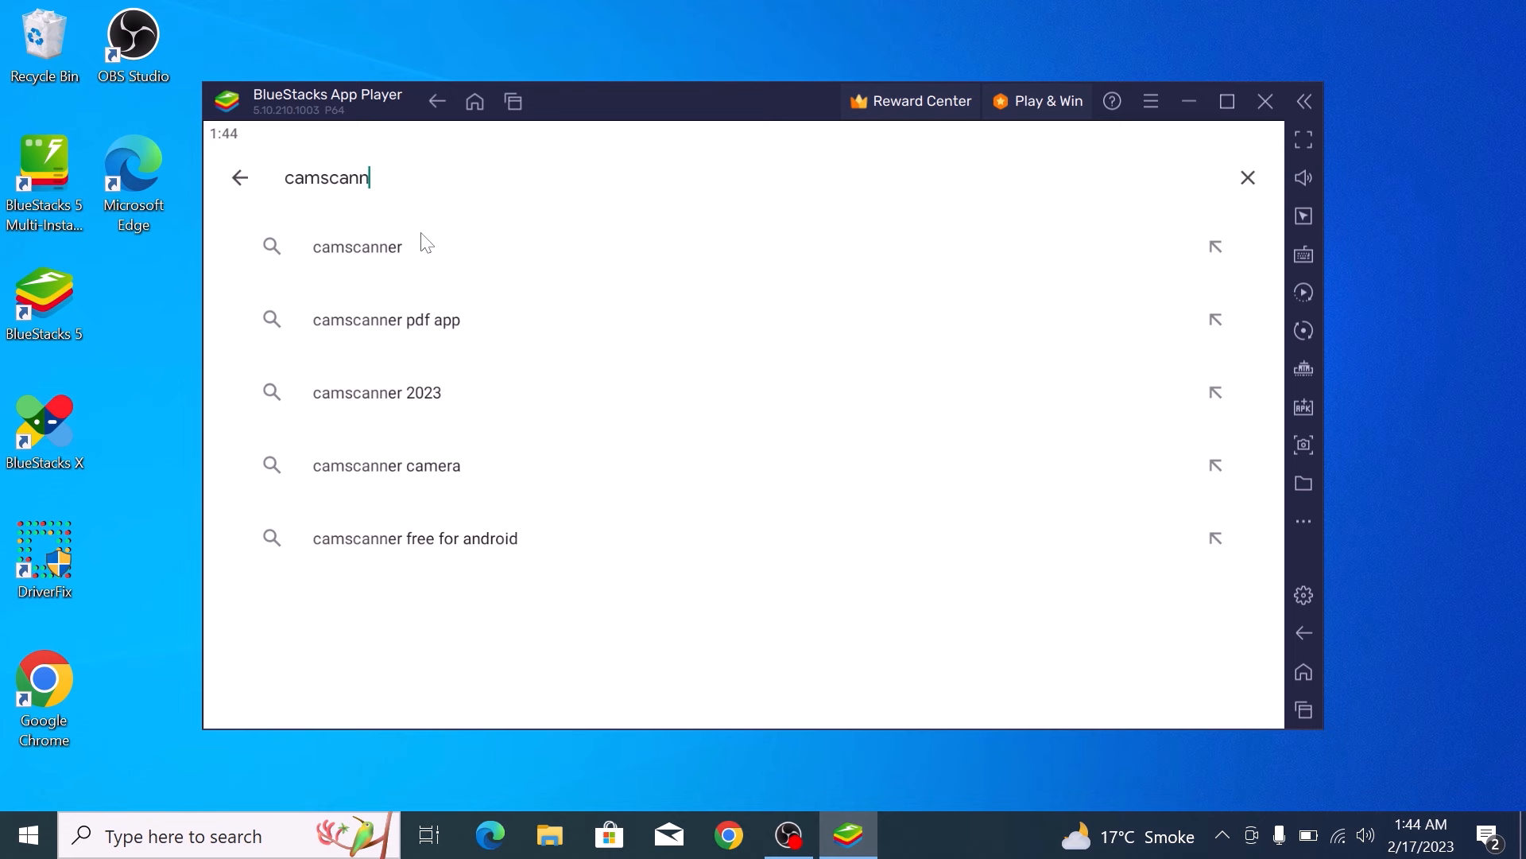
click(356, 247)
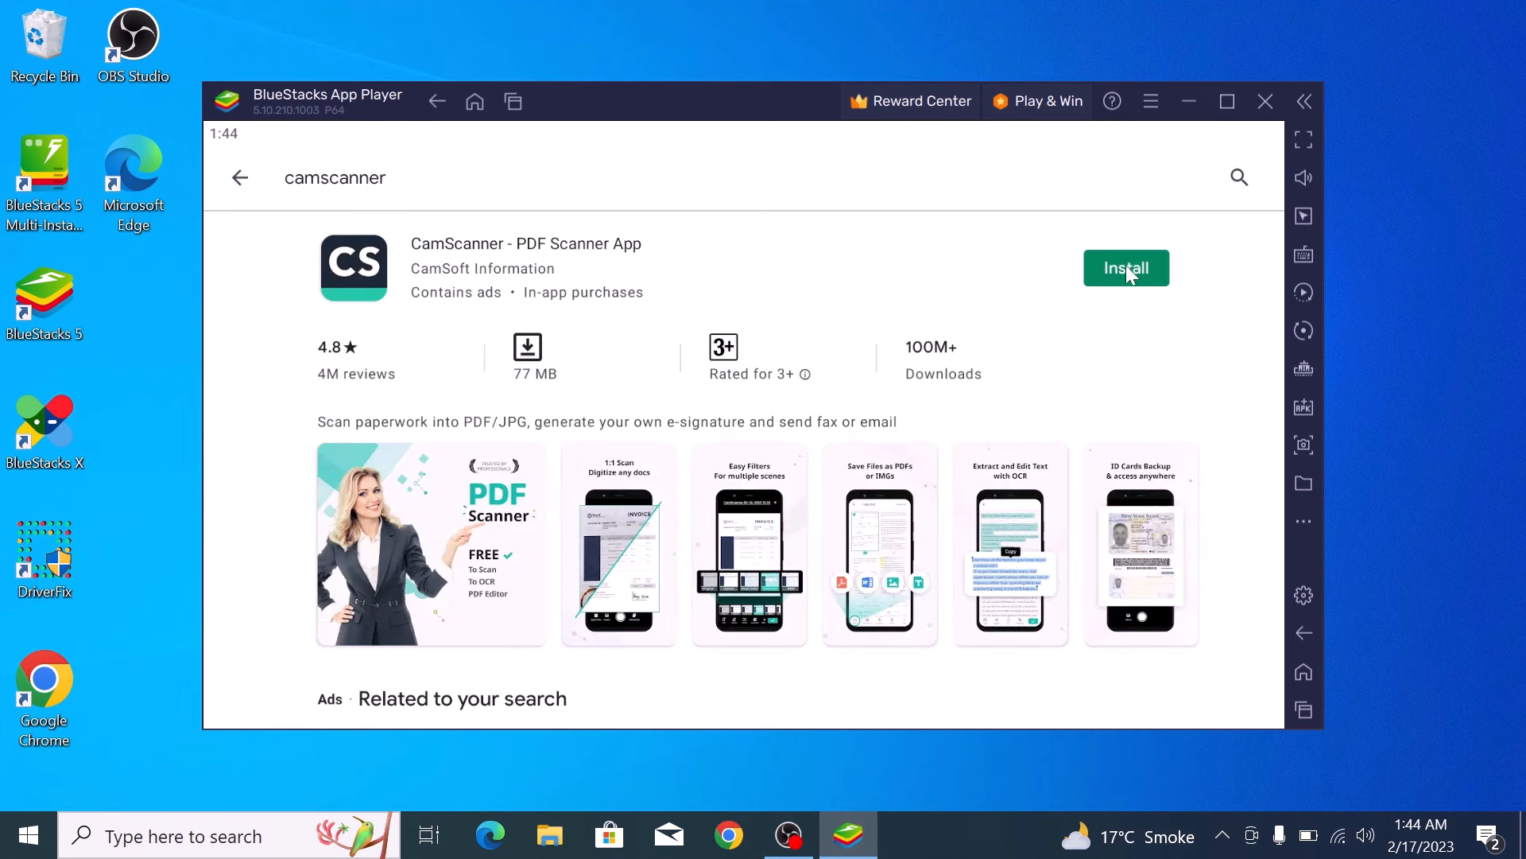
mouse_move(1065, 162)
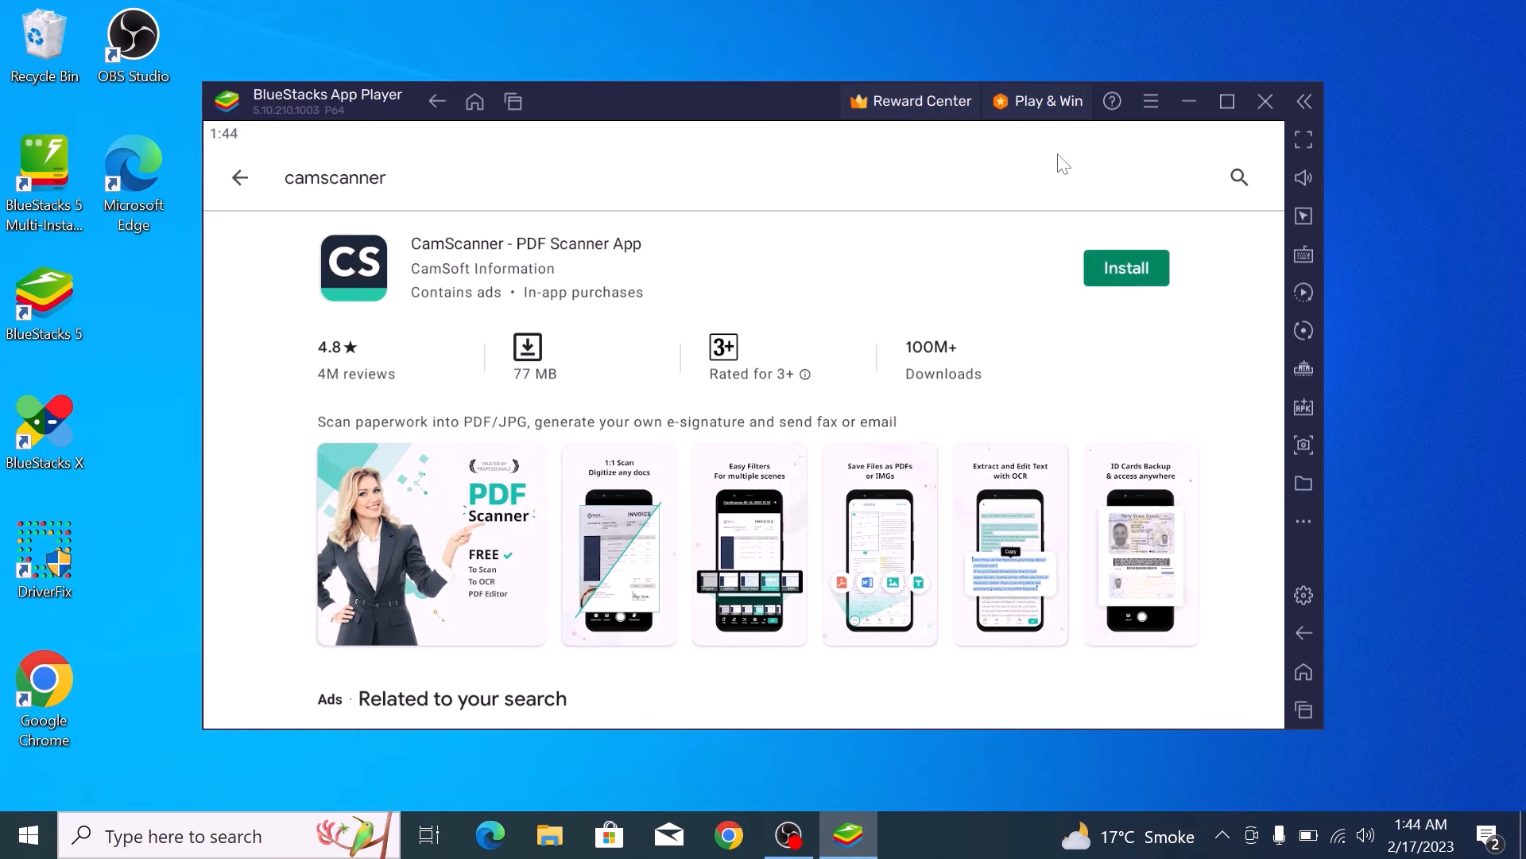